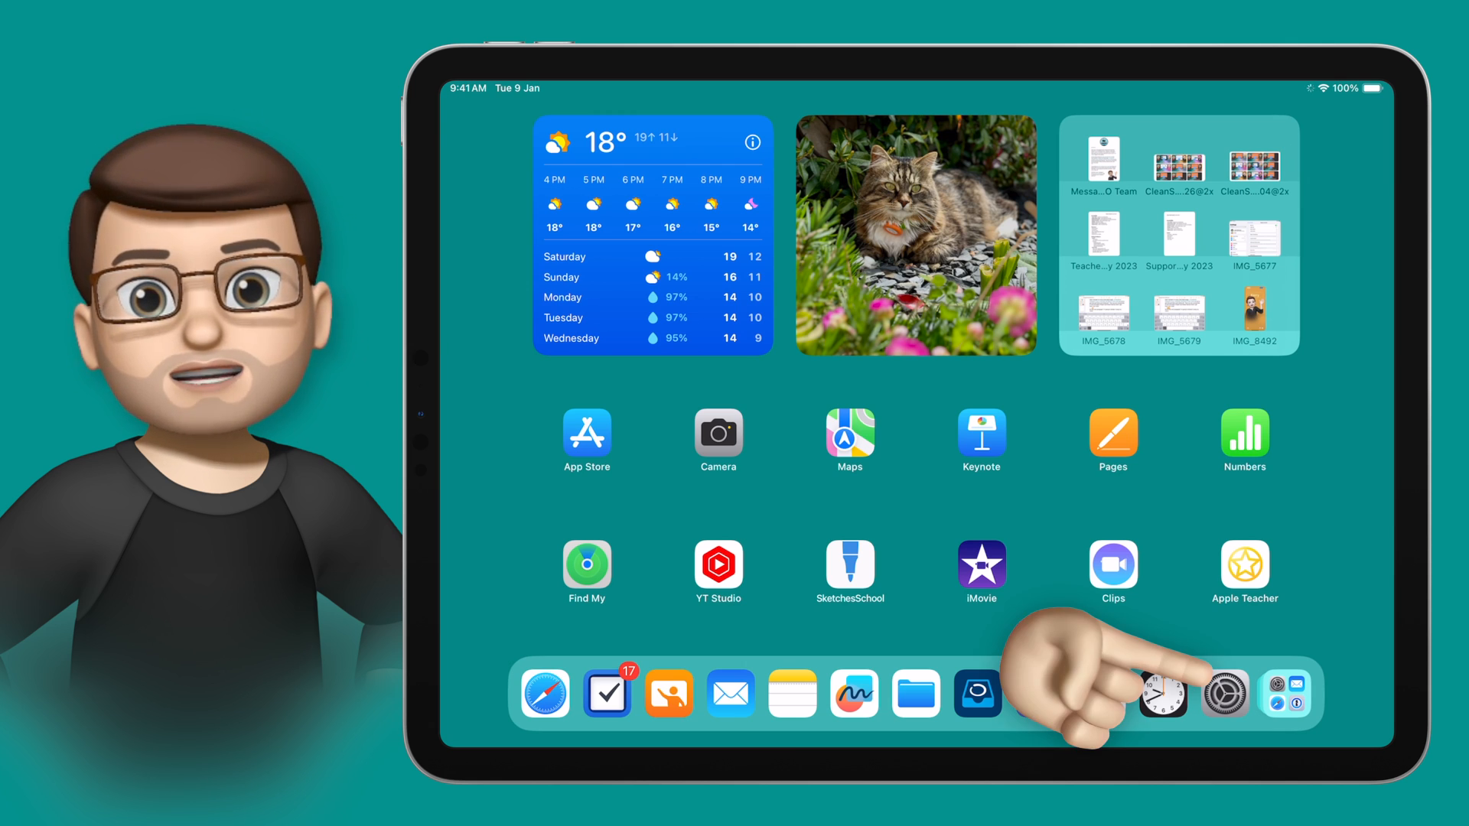
Go to Settings > Accessibility and scroll to the hearing, speech and general options
click(1223, 693)
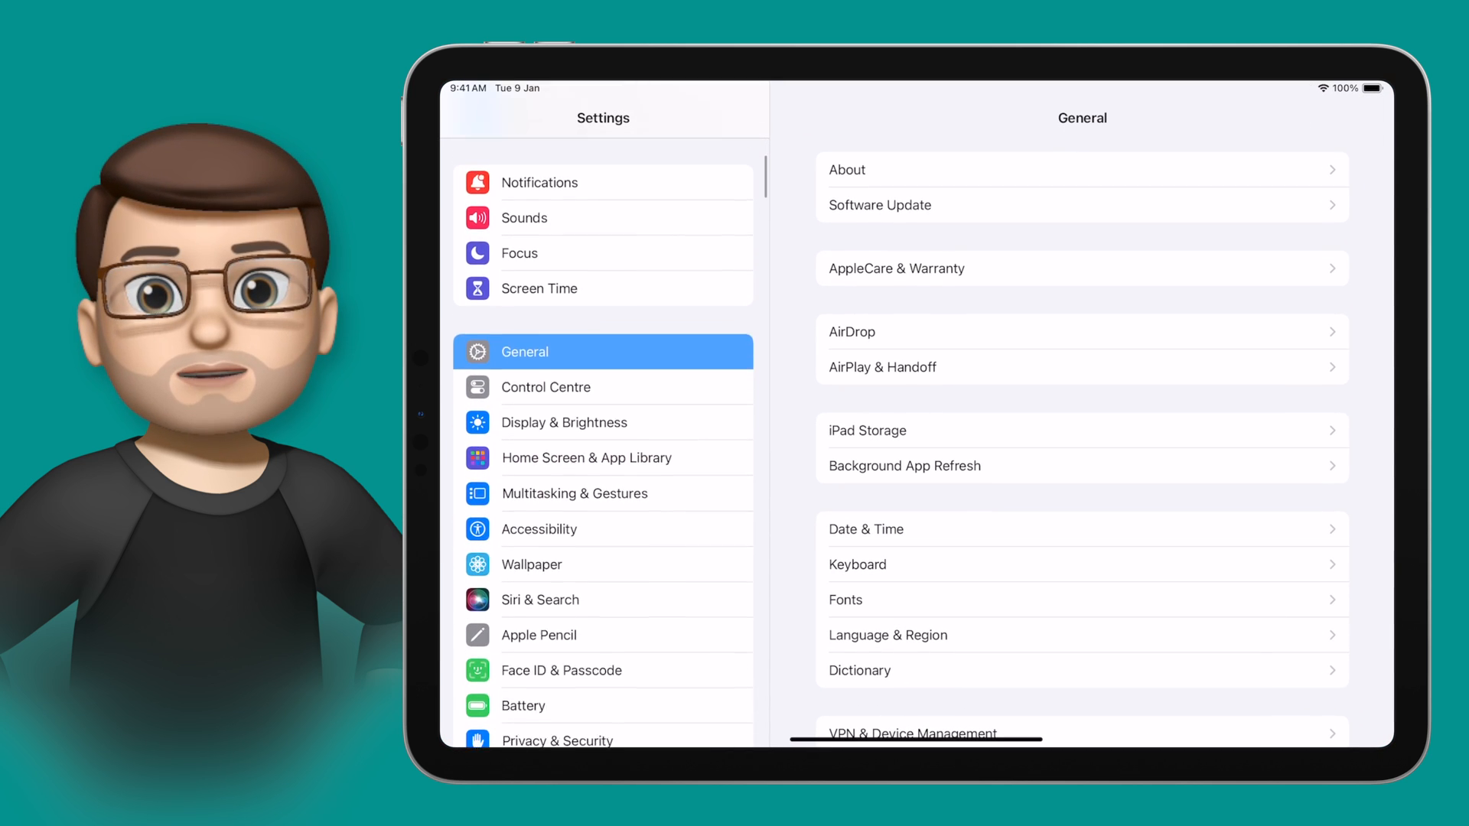
click(539, 528)
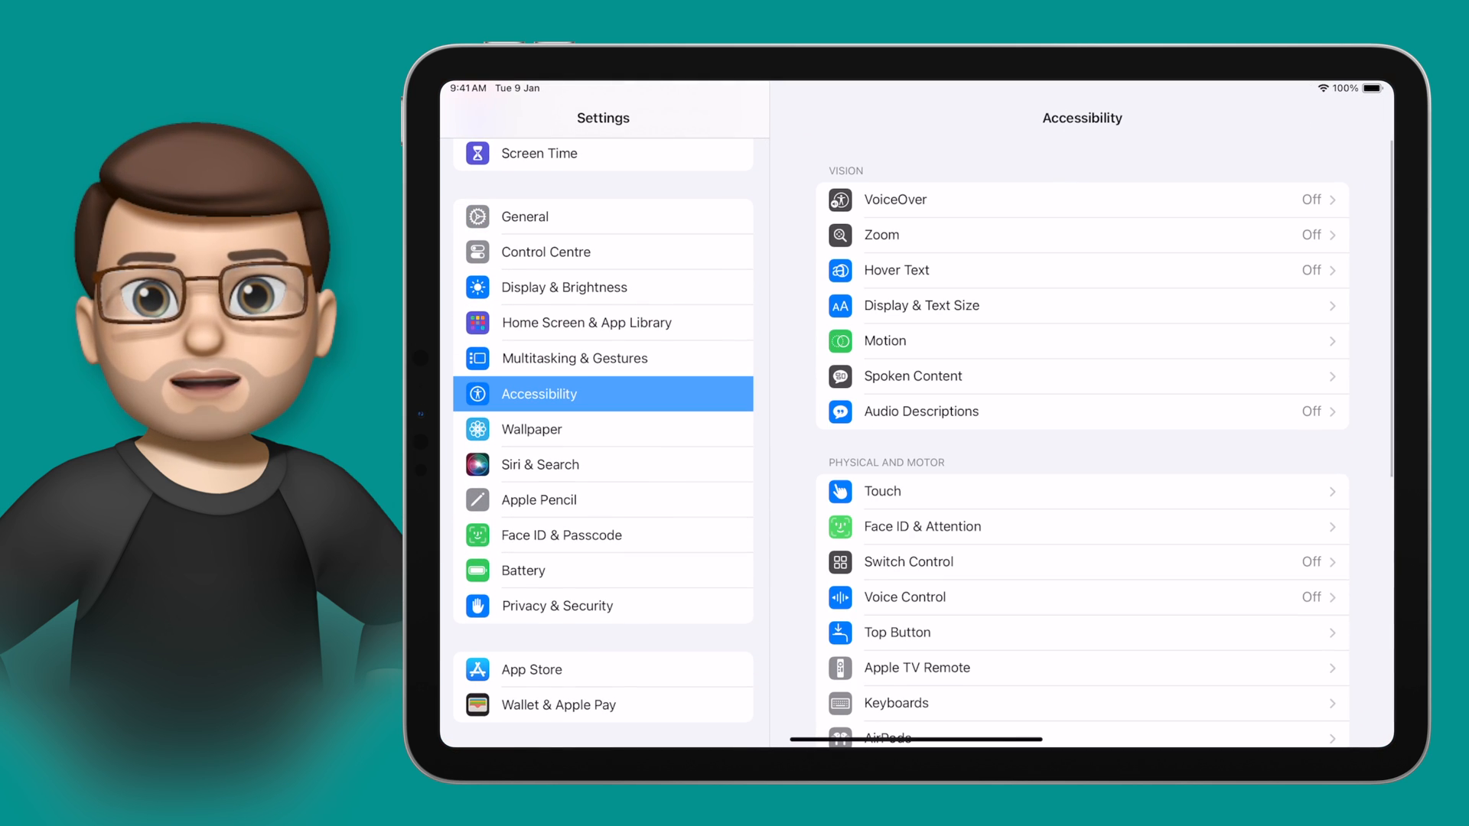
scroll(down, 3)
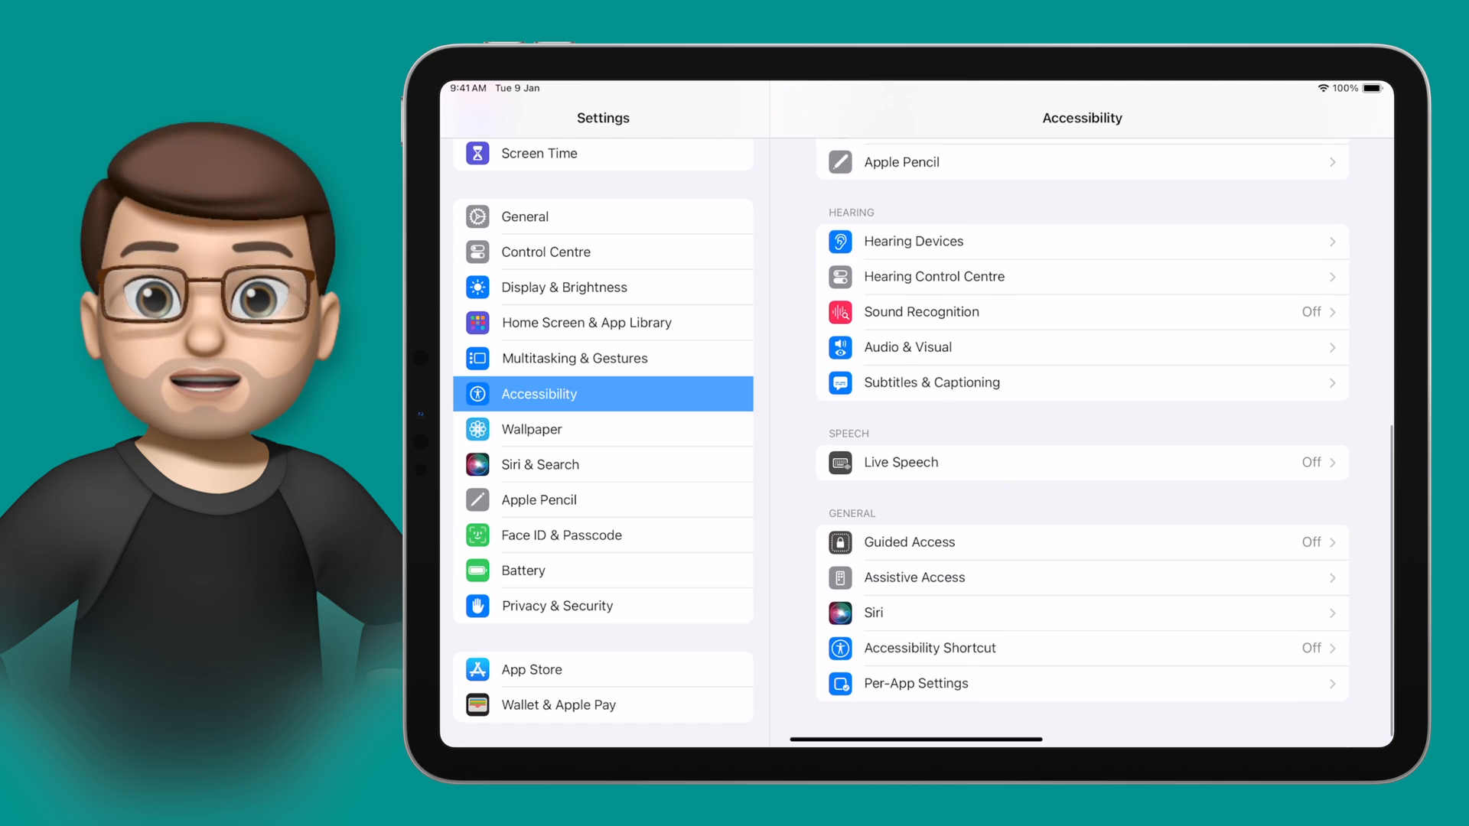
In Audio & Visual, keep Background Sounds on with Ocean and turn off Use When Media Is Playing
click(908, 348)
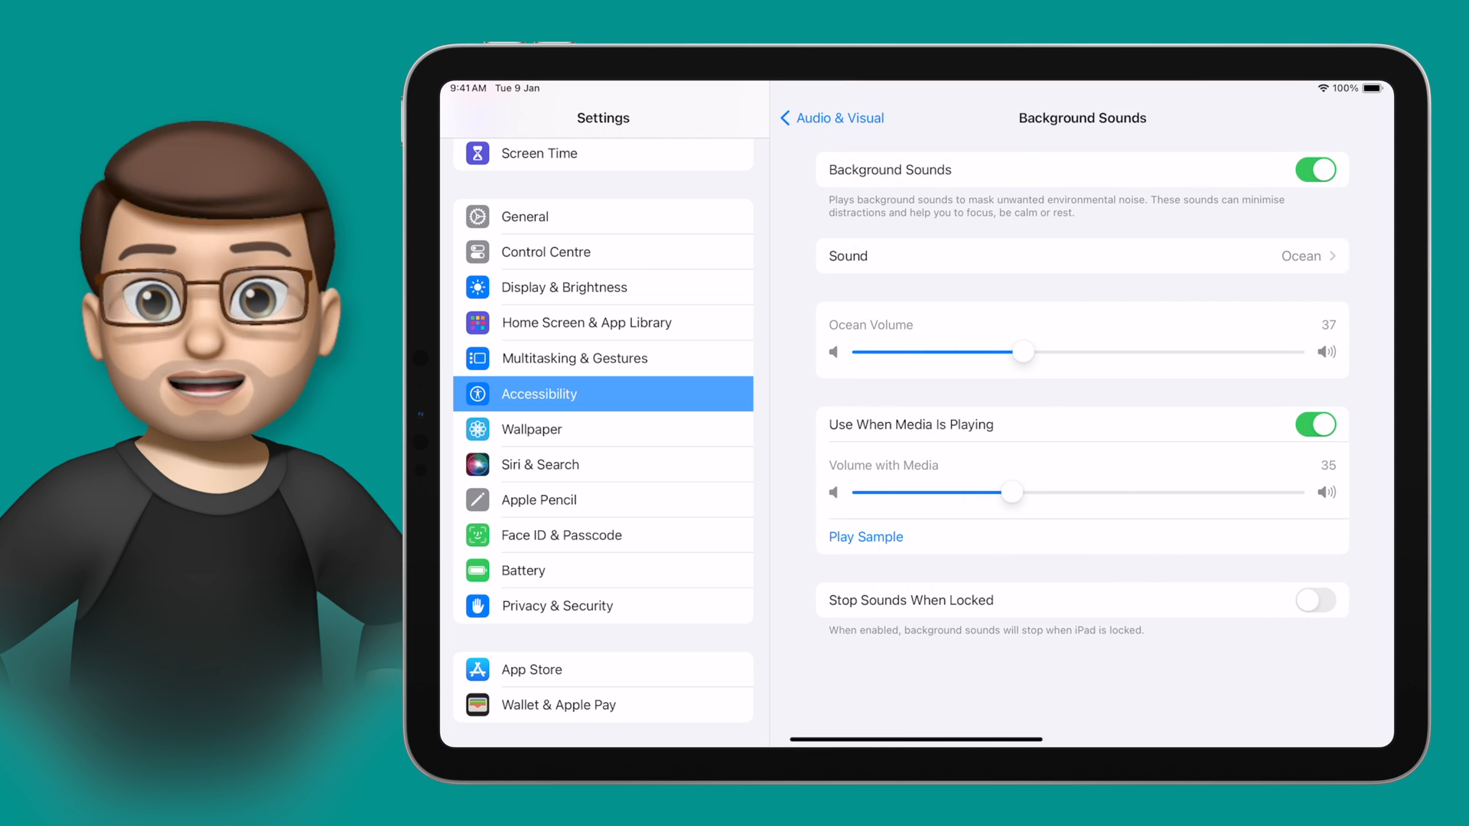
click(1314, 424)
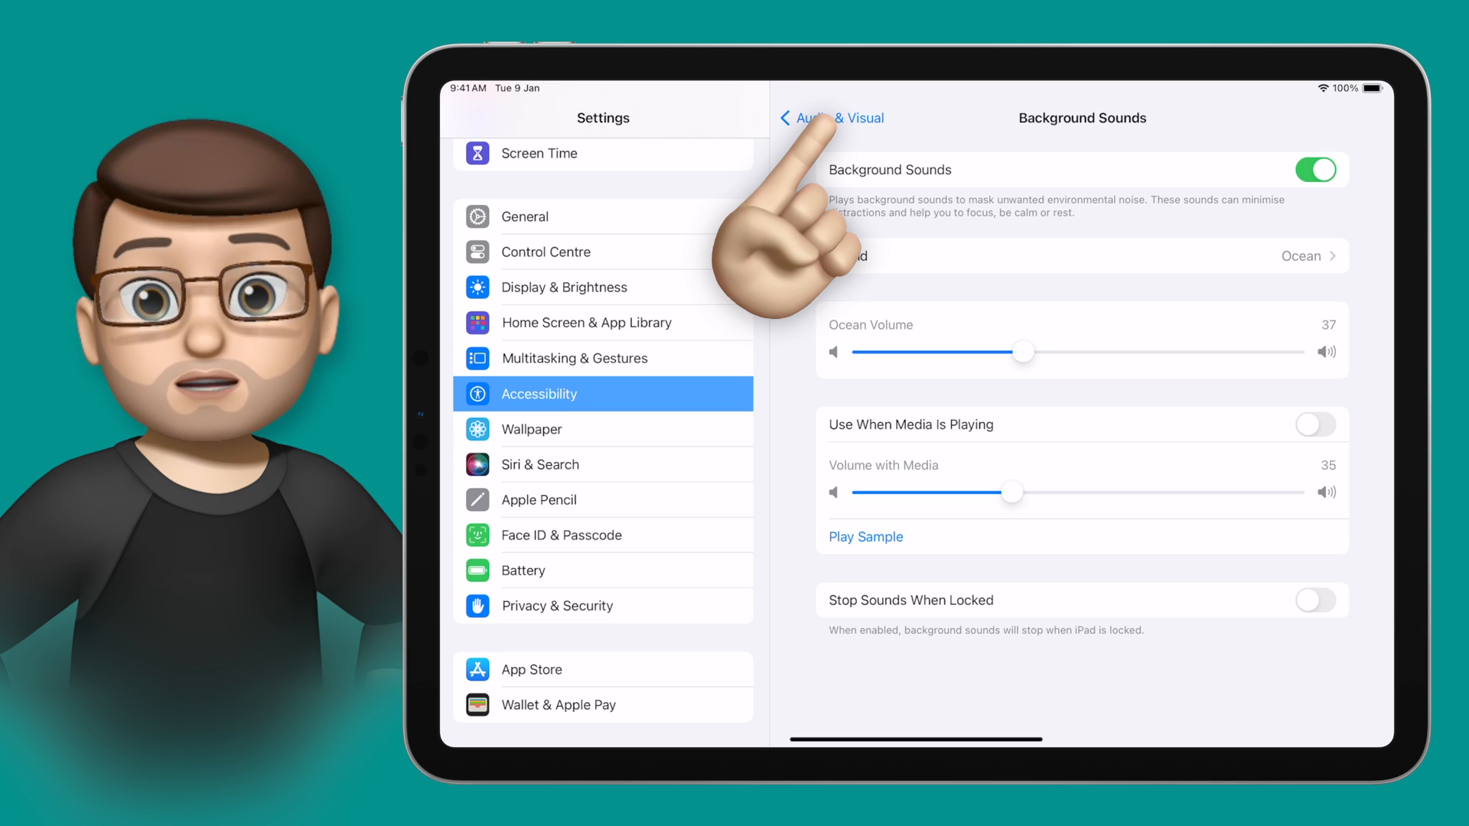
Back in Accessibility, tick Background Sounds in the Accessibility Shortcut list
click(830, 118)
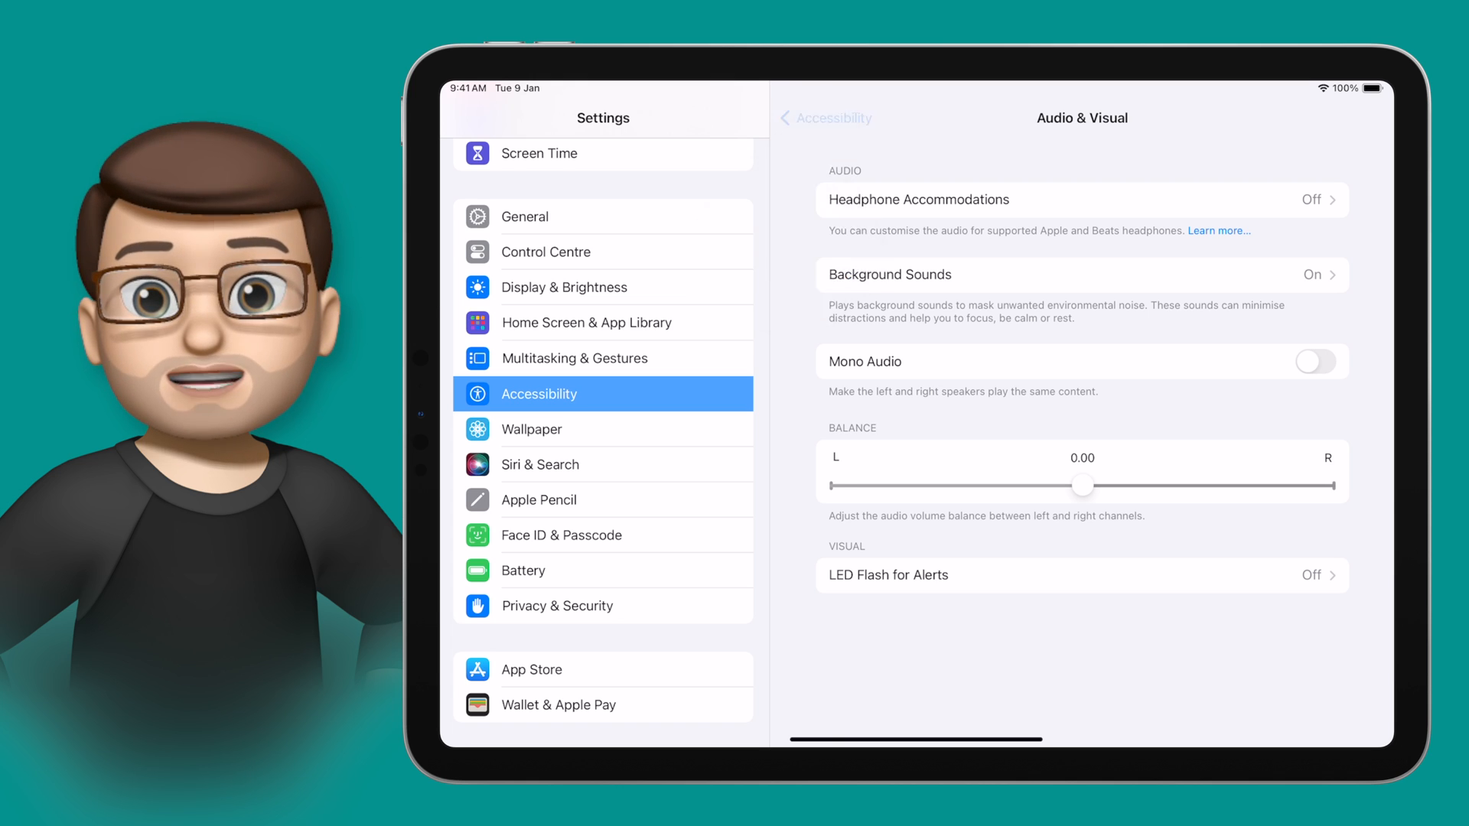
click(825, 118)
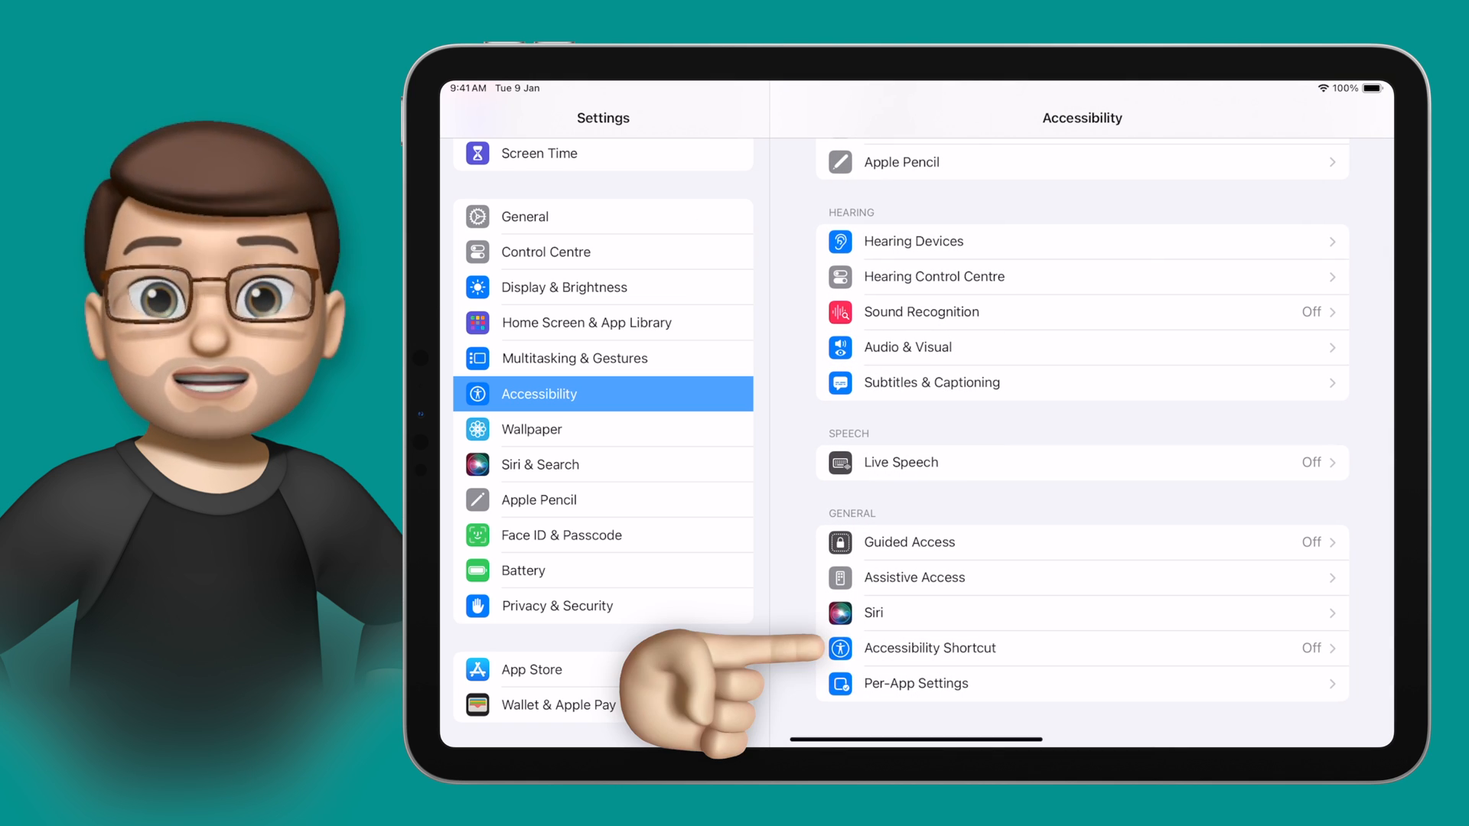
click(929, 647)
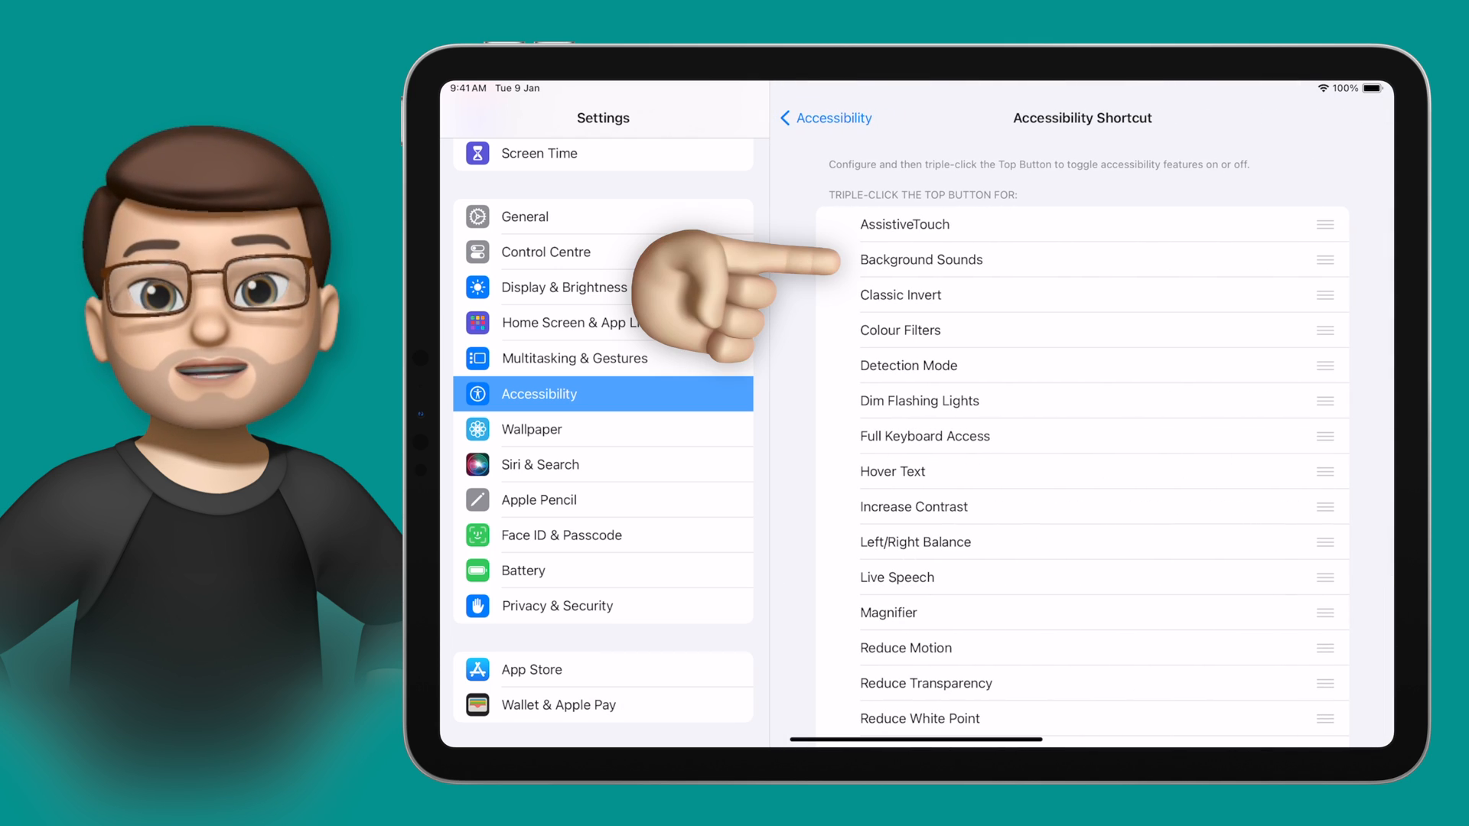
click(921, 260)
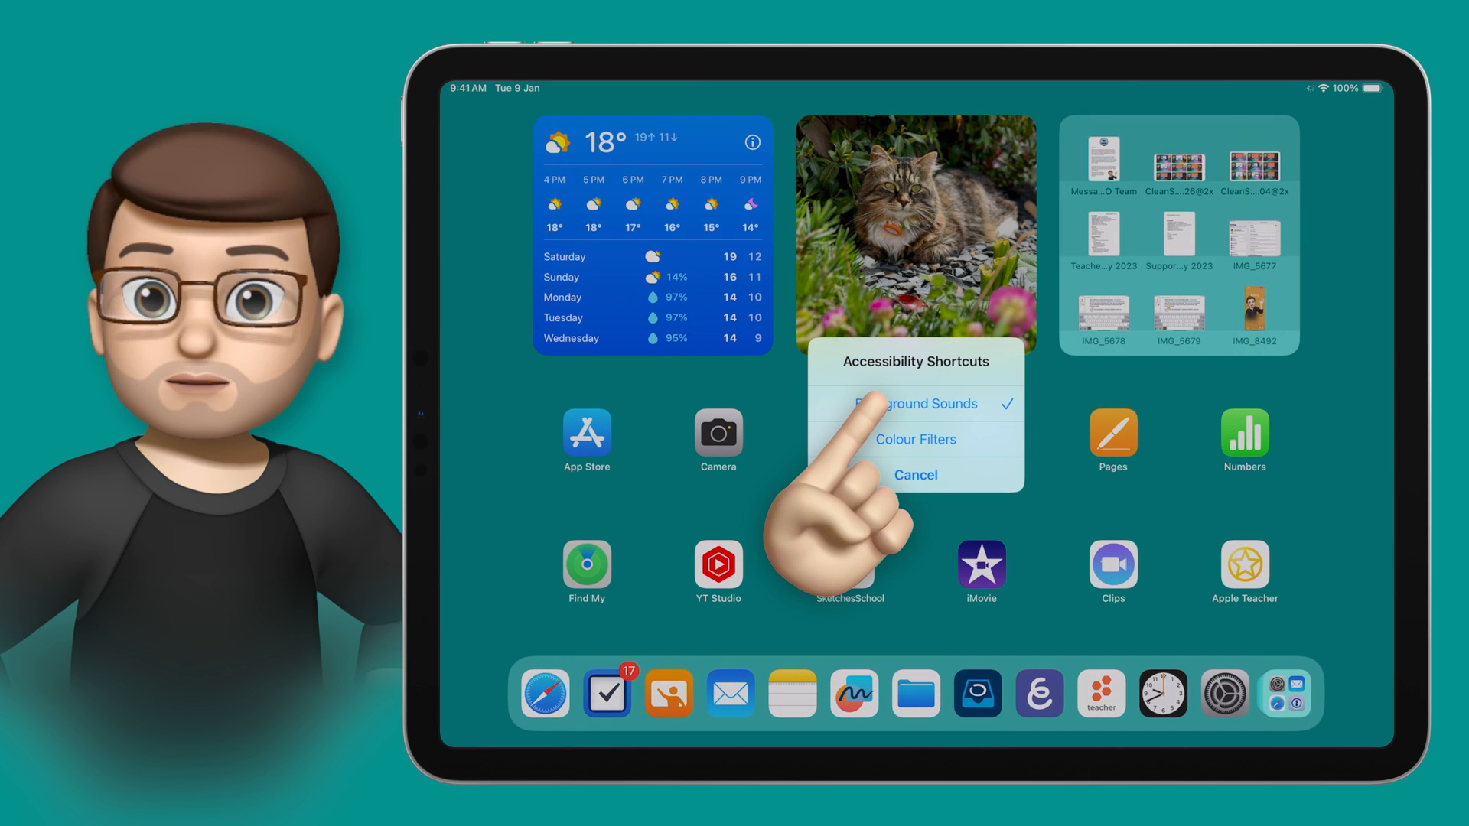
Turn Background Sounds off from the triple-click shortcut menu and cancel the menu
click(915, 475)
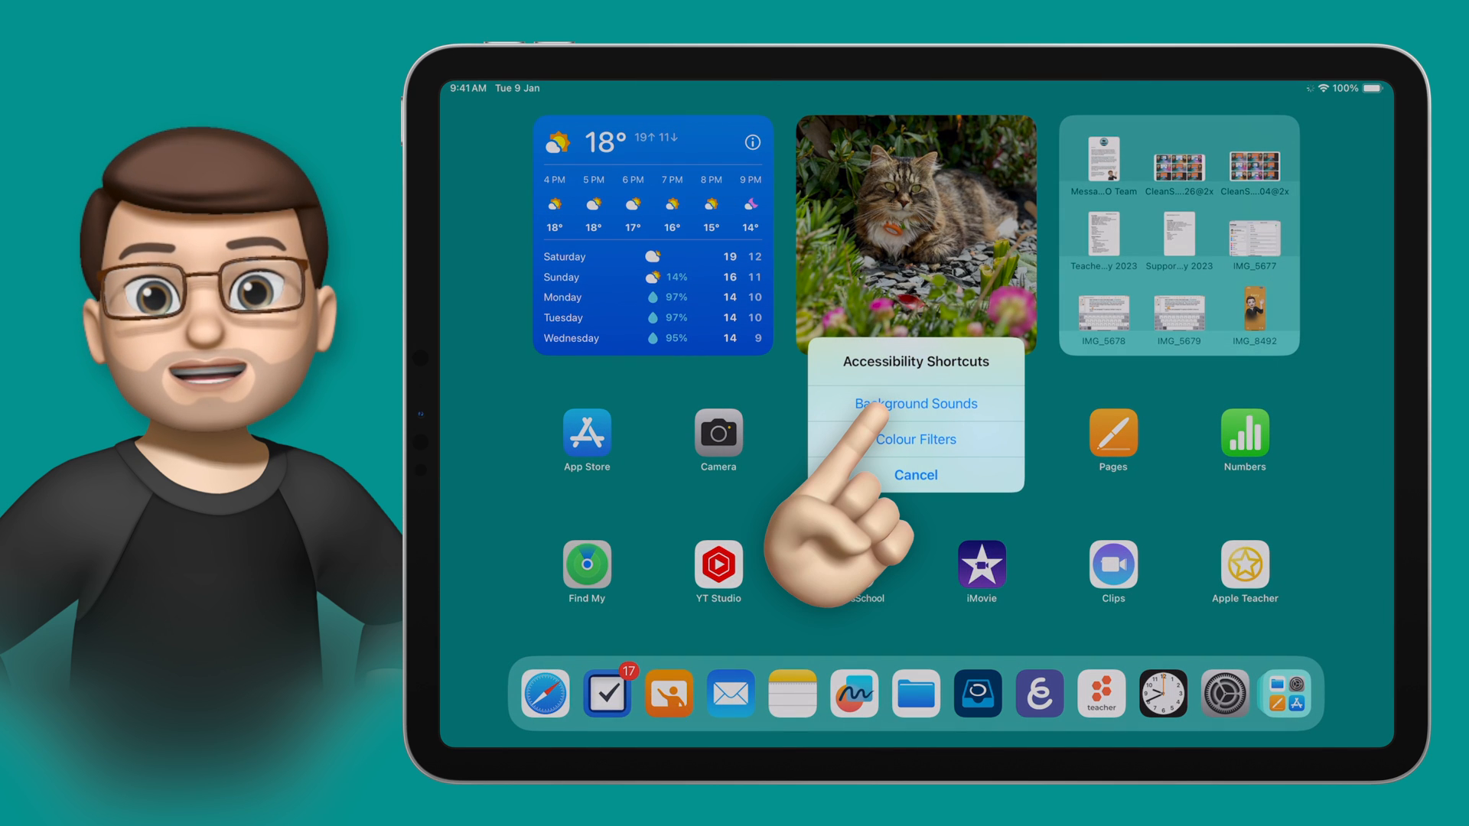
click(916, 474)
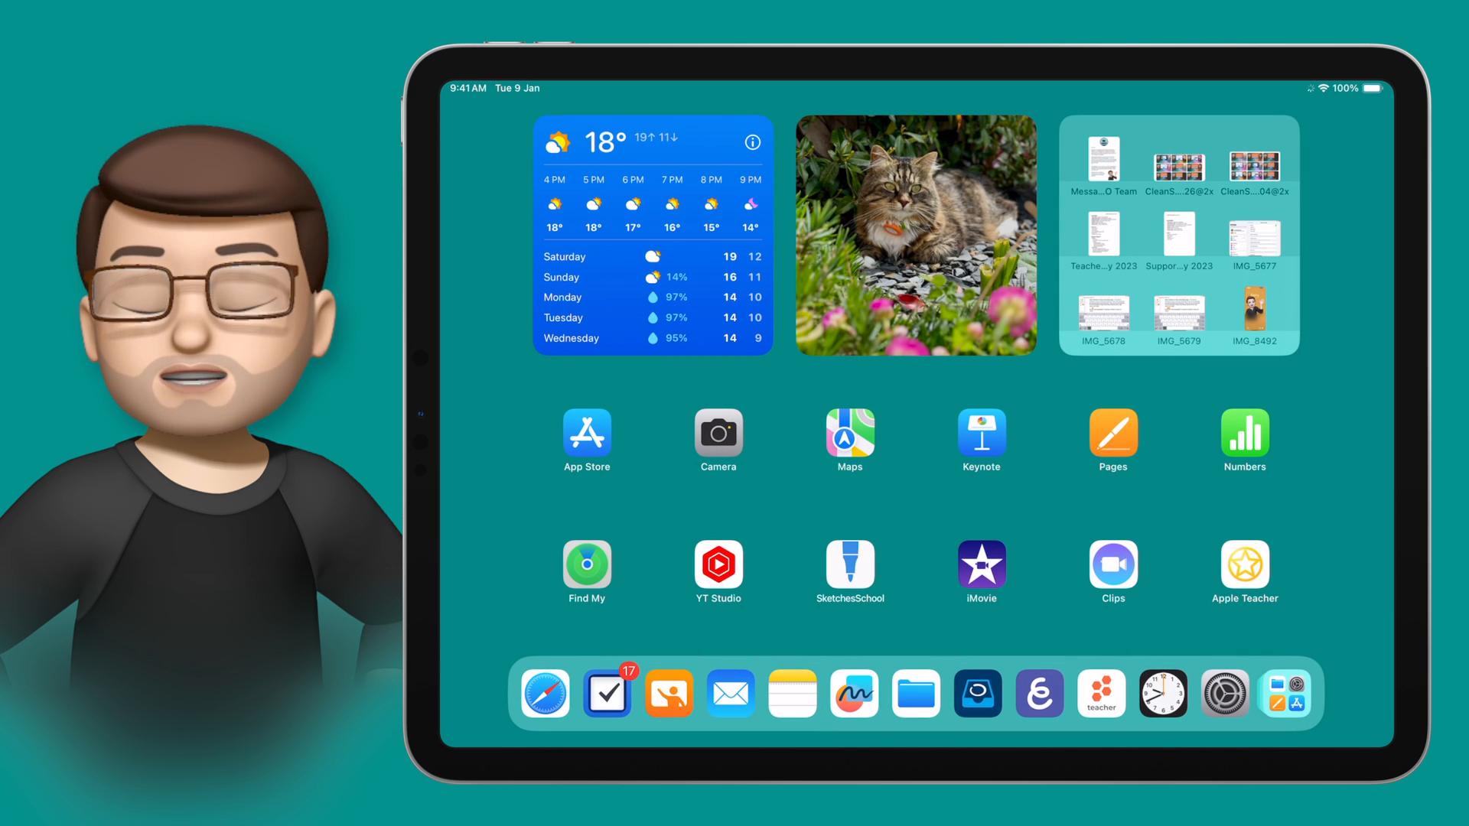